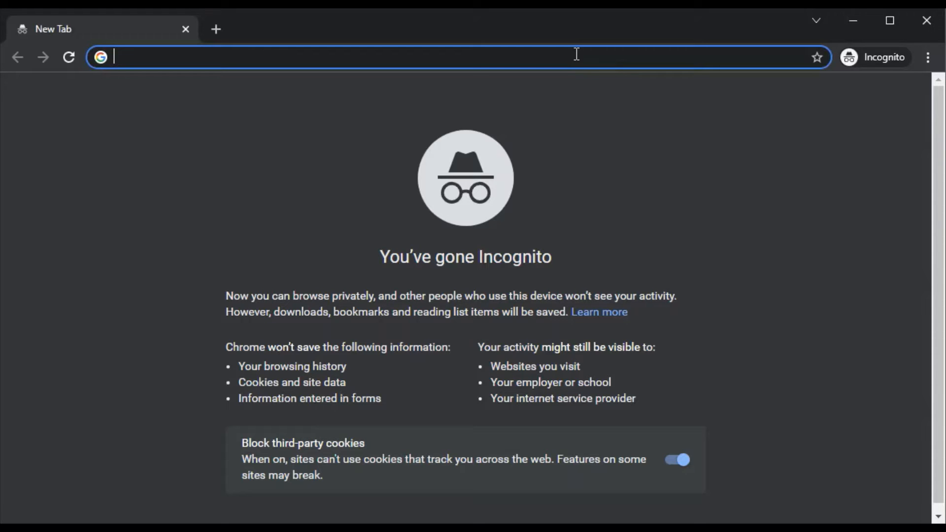
Go to 123.hp.com in the incognito window
{"action": "type", "text": "12"}
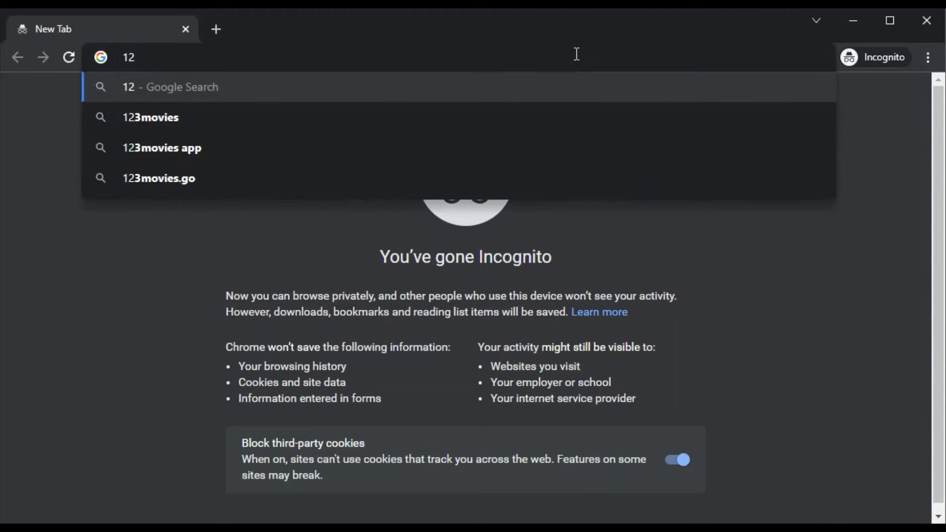
{"action": "type", "text": "3.hp.com/us/en/"}
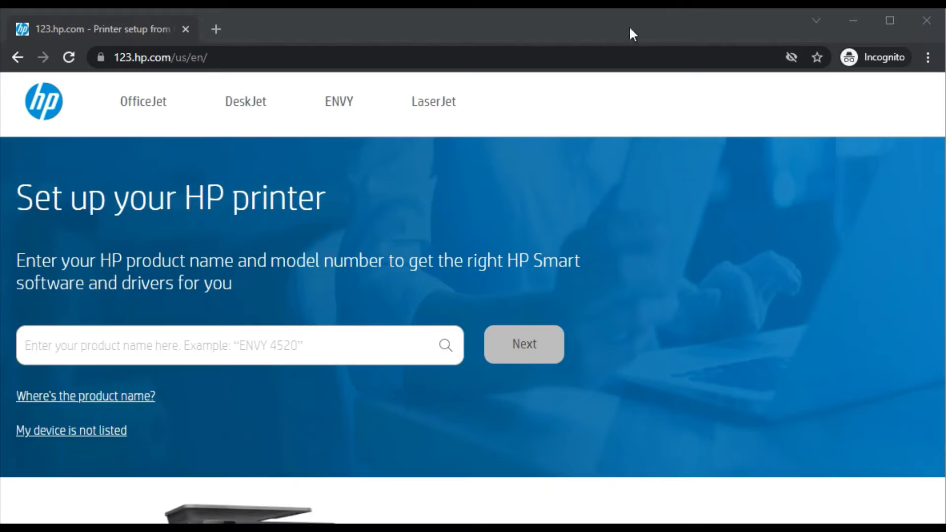
{"action": "mouse_move", "coordinate": [291, 192]}
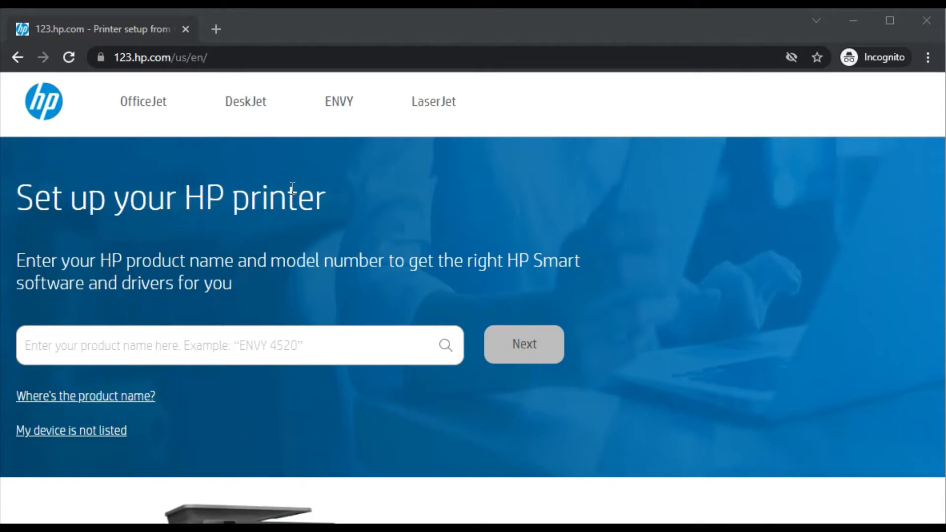
{"action": "mouse_move", "coordinate": [73, 277]}
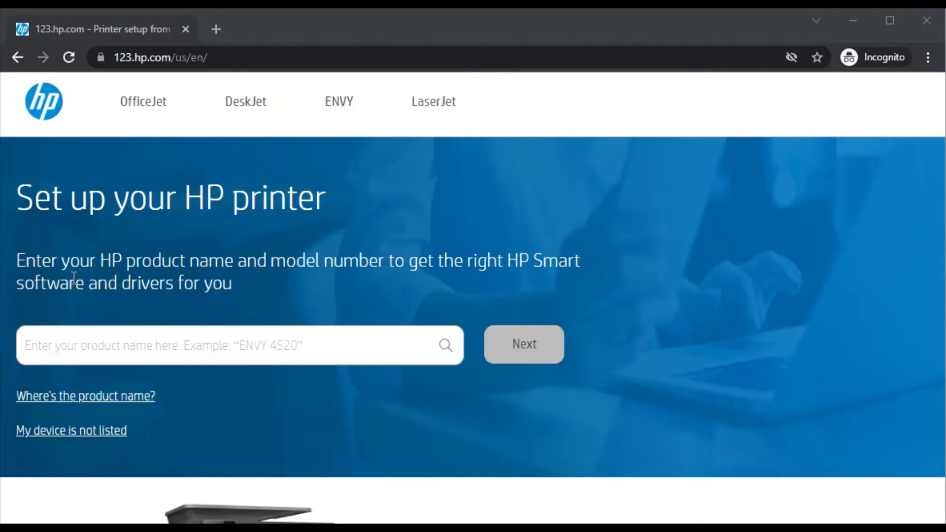
Enter 'HP Deskjet plus 4100' as the printer product name to list matching models
{"action": "left_click", "coordinate": [204, 345]}
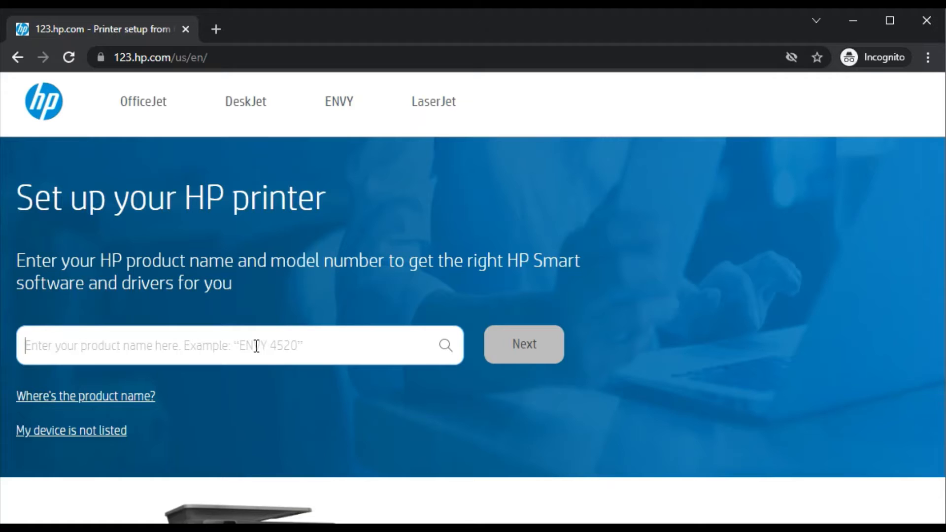
{"action": "mouse_move", "coordinate": [228, 344]}
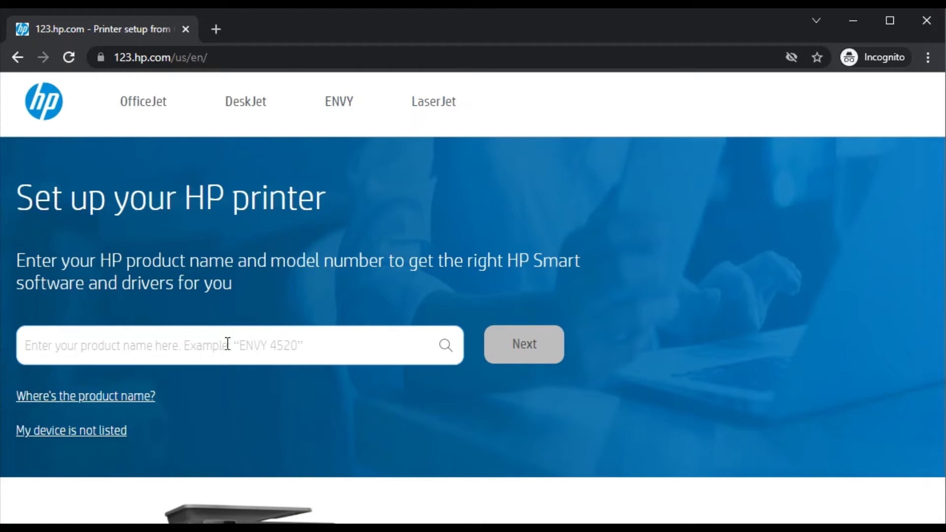
{"action": "type", "text": "HP Deskjet plus 4100"}
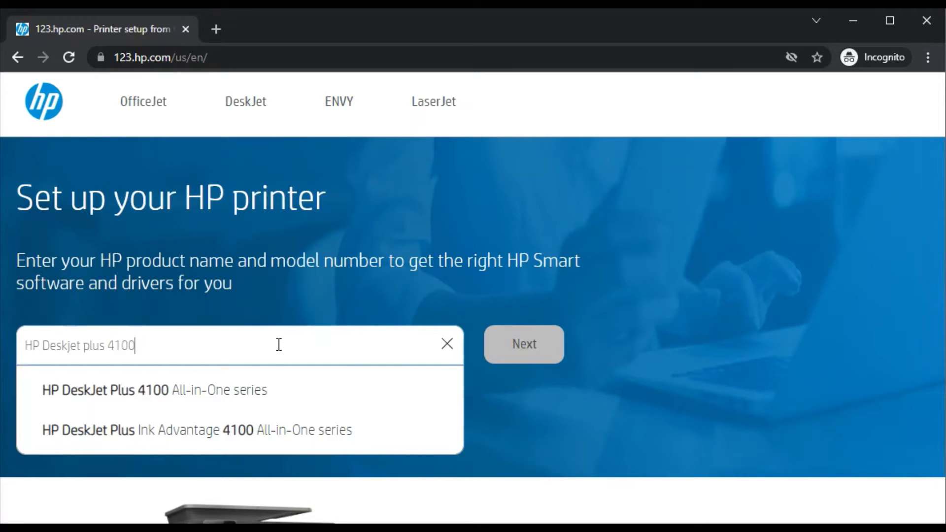
{"action": "mouse_move", "coordinate": [220, 346]}
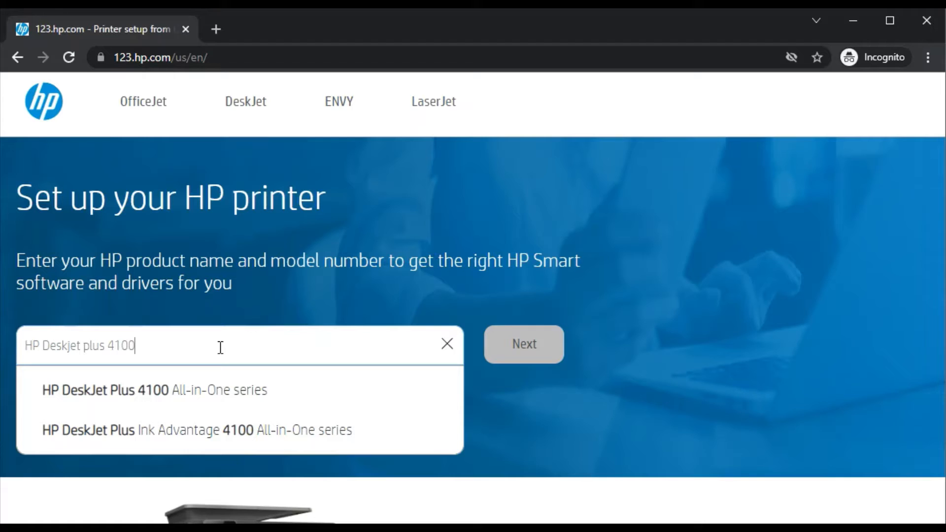
{"action": "mouse_move", "coordinate": [256, 347]}
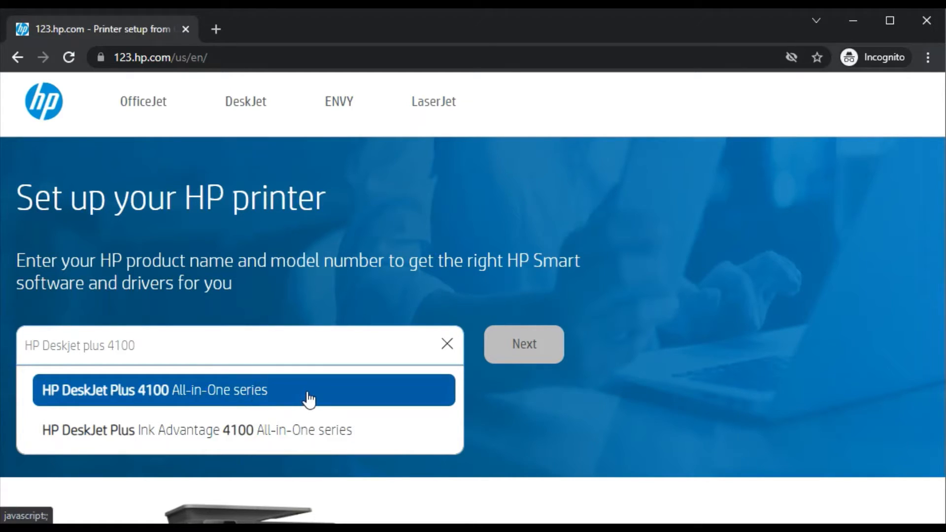
{"action": "mouse_move", "coordinate": [47, 398]}
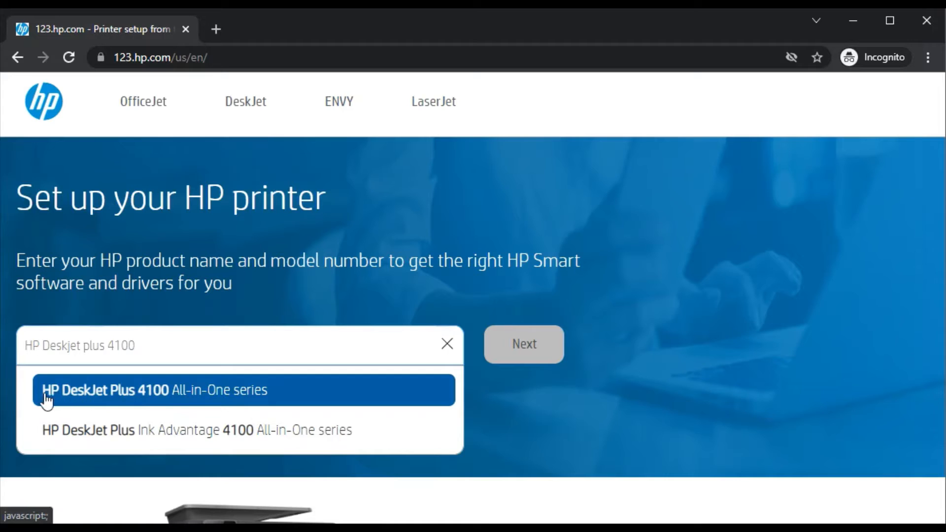
{"action": "mouse_move", "coordinate": [255, 396]}
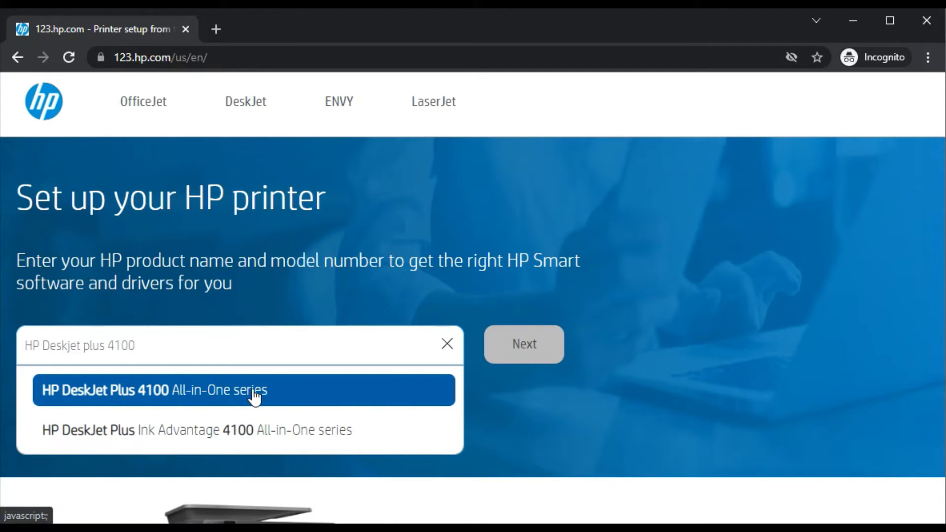
{"action": "mouse_move", "coordinate": [69, 402]}
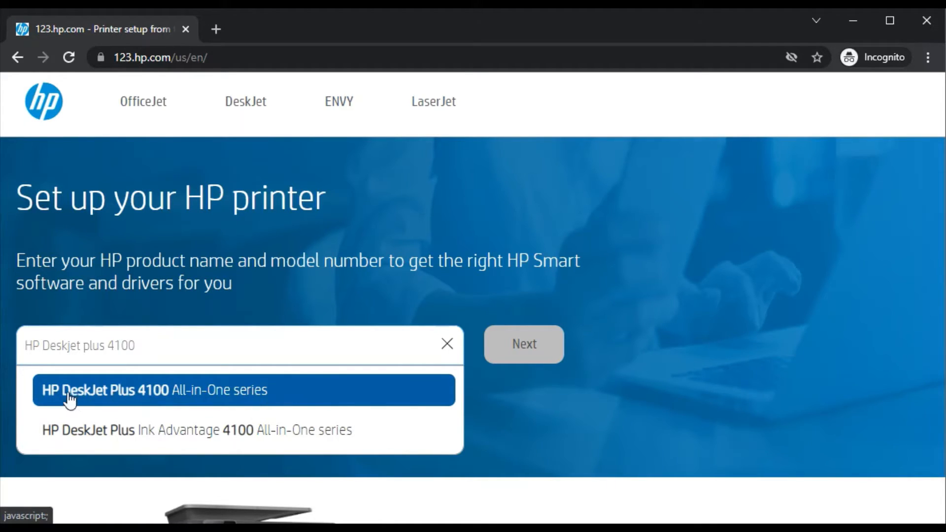
{"action": "mouse_move", "coordinate": [295, 397]}
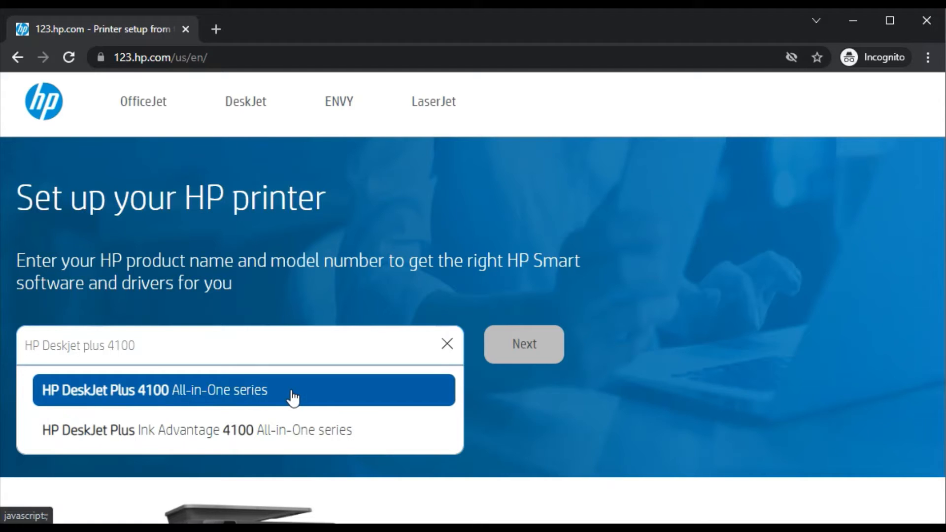
{"action": "mouse_move", "coordinate": [337, 393]}
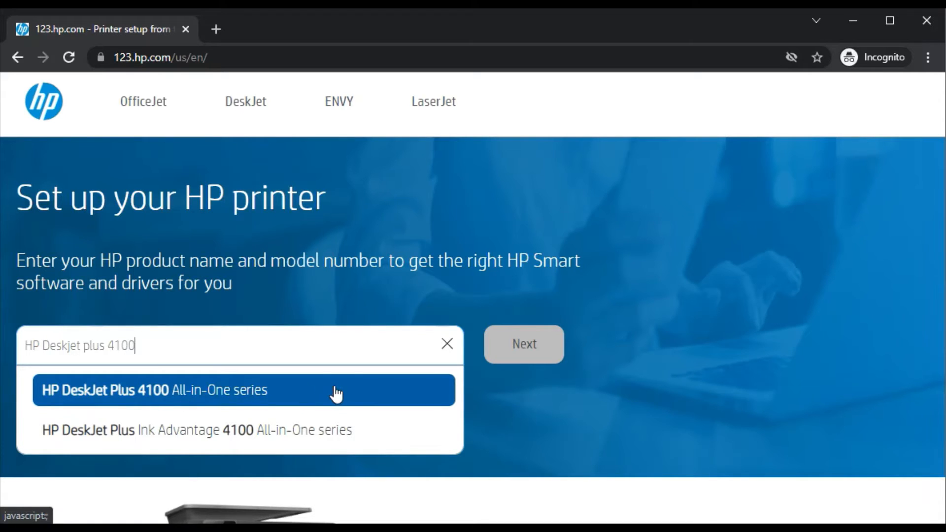
Choose the HP DeskJet Plus 4100 All-in-One series and continue to its HP Smart setup page
{"action": "left_click", "coordinate": [243, 390]}
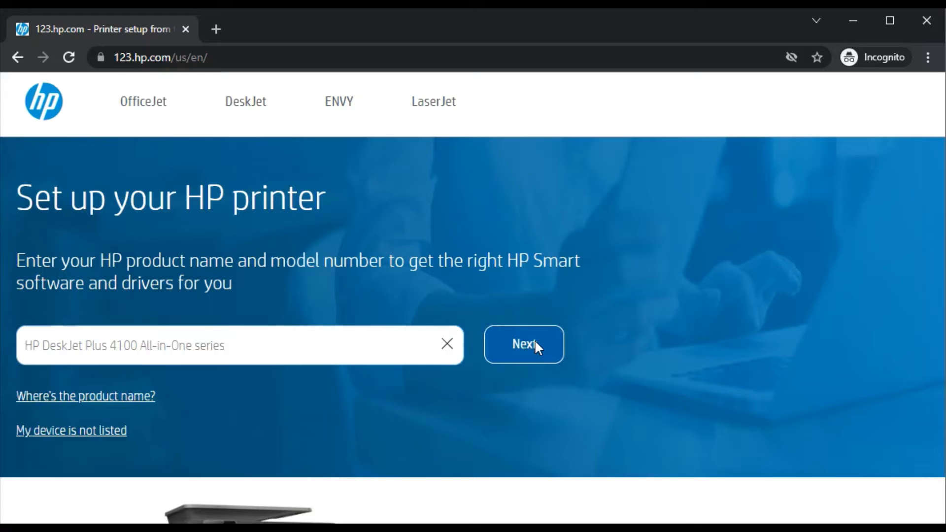
{"action": "left_click", "coordinate": [522, 344]}
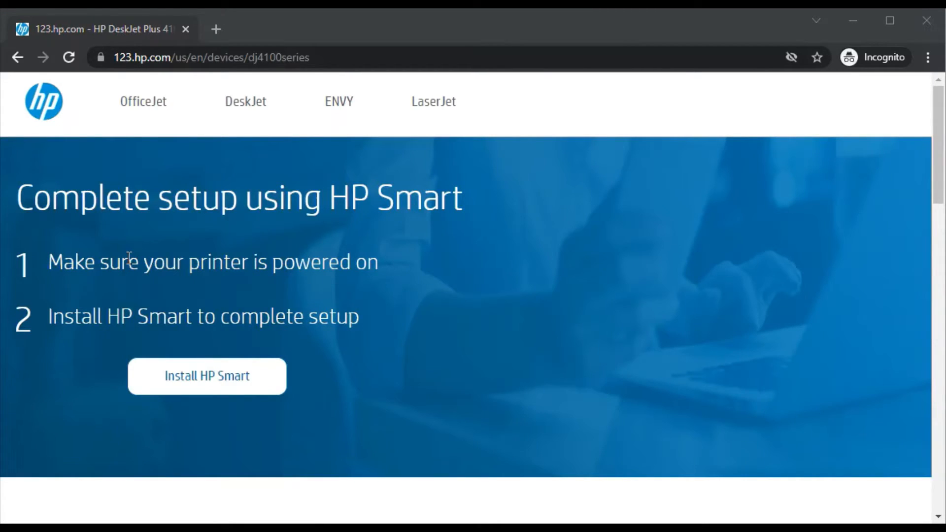
{"action": "mouse_move", "coordinate": [341, 215]}
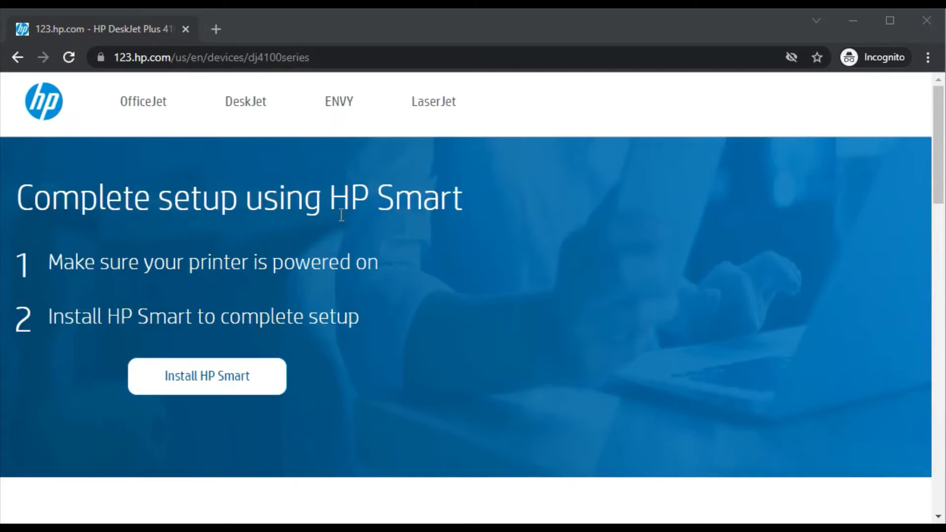
{"action": "mouse_move", "coordinate": [292, 261]}
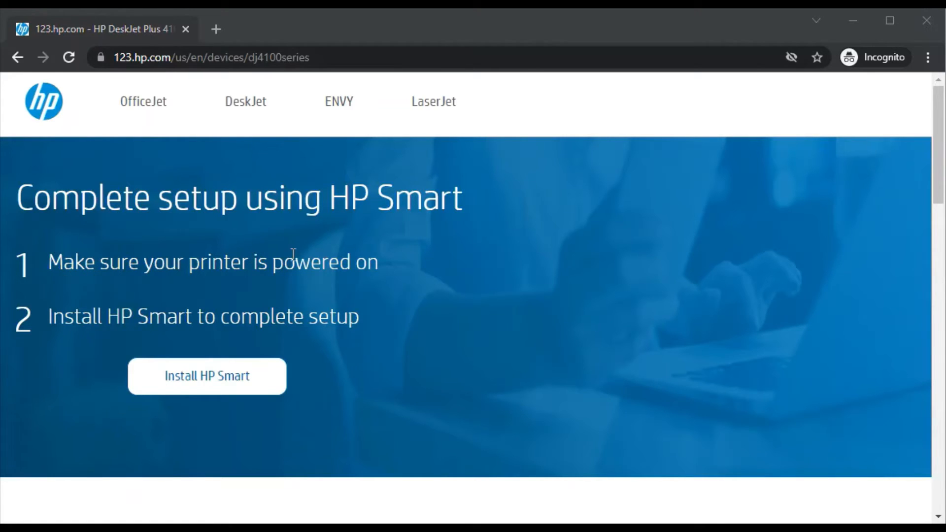
{"action": "mouse_move", "coordinate": [62, 318]}
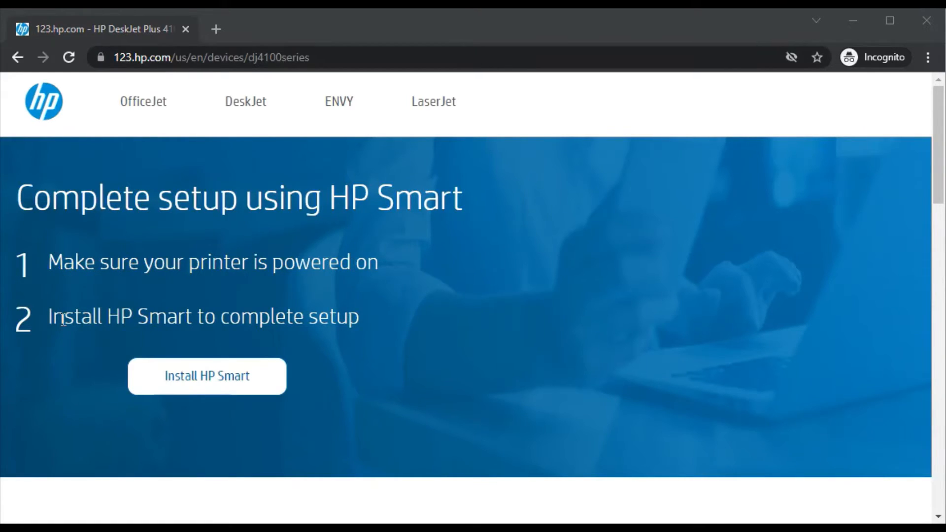
{"action": "mouse_move", "coordinate": [724, 116]}
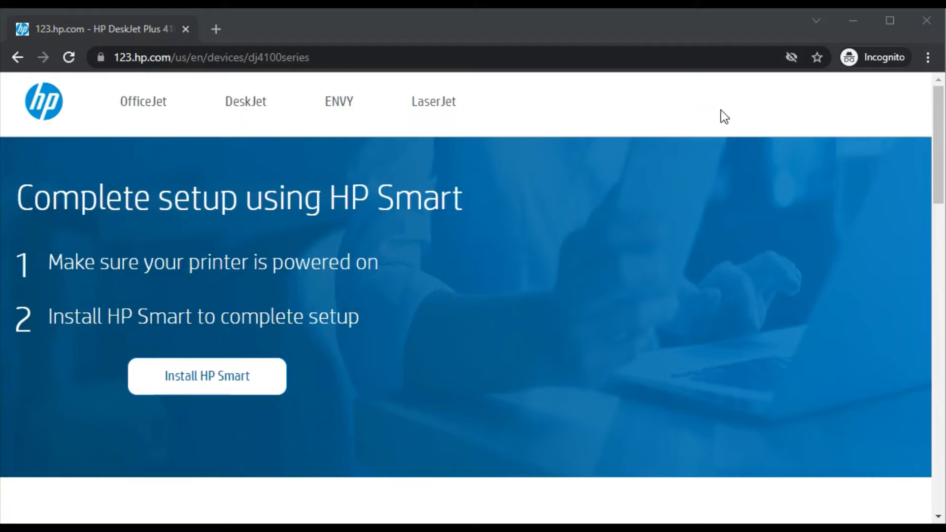
{"action": "mouse_move", "coordinate": [936, 116]}
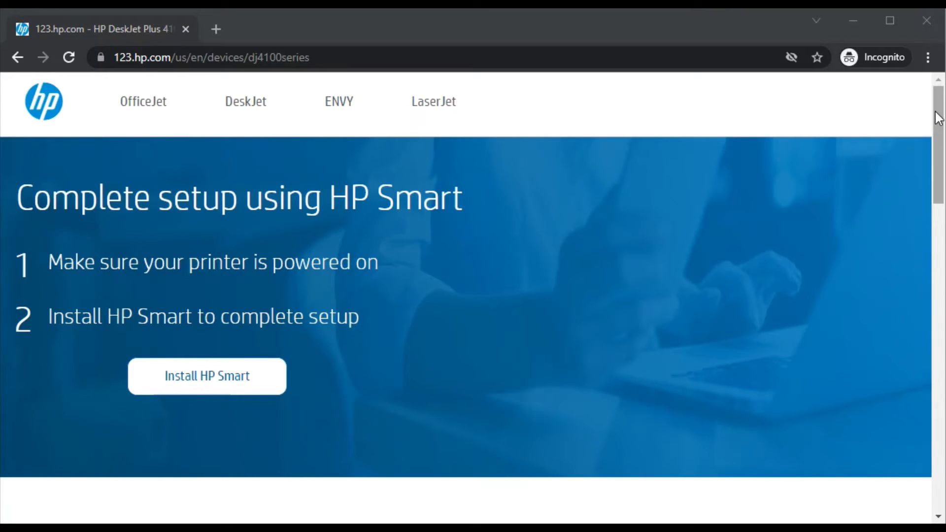
{"action": "scroll", "scroll_direction": "down", "scroll_amount": 3}
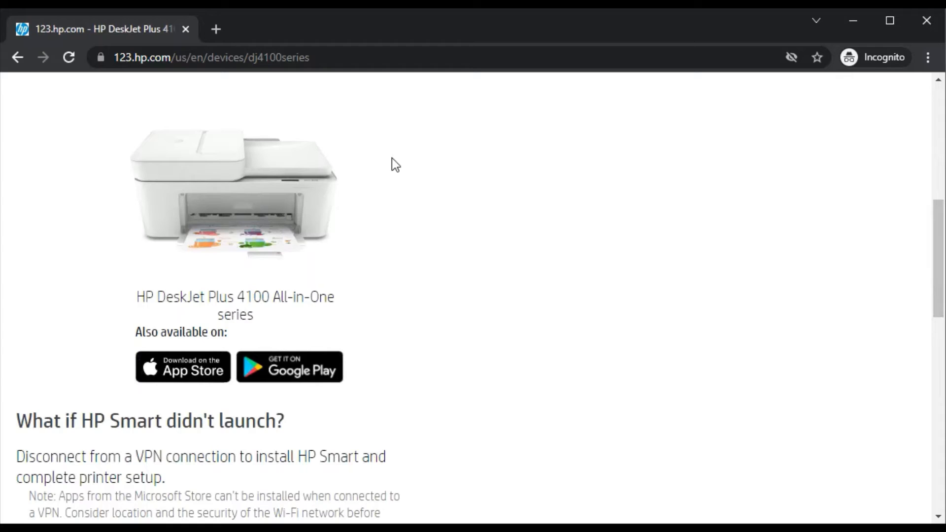
{"action": "mouse_move", "coordinate": [395, 163]}
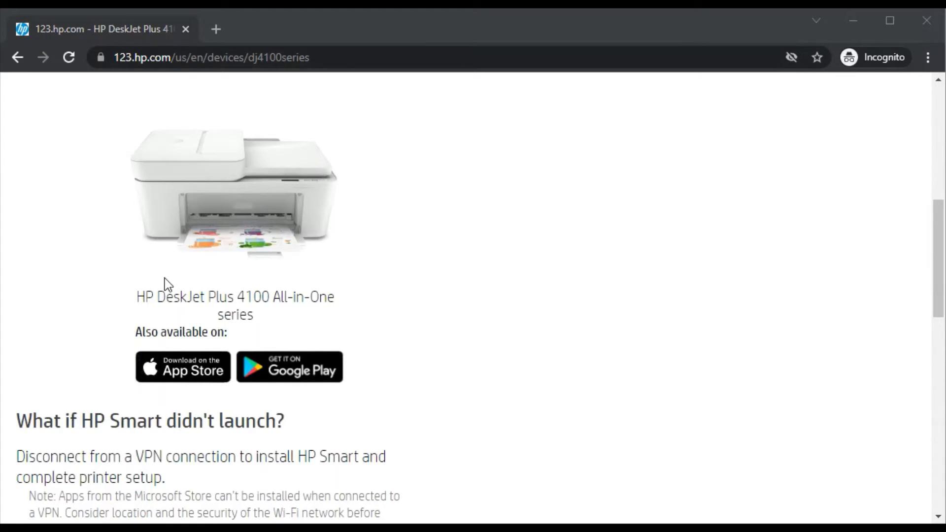
{"action": "mouse_move", "coordinate": [377, 177]}
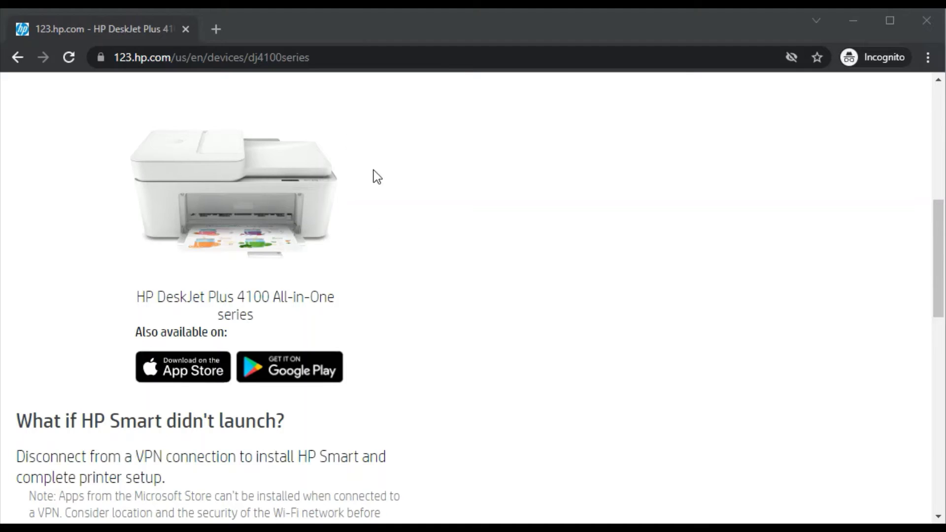
{"action": "mouse_move", "coordinate": [196, 291]}
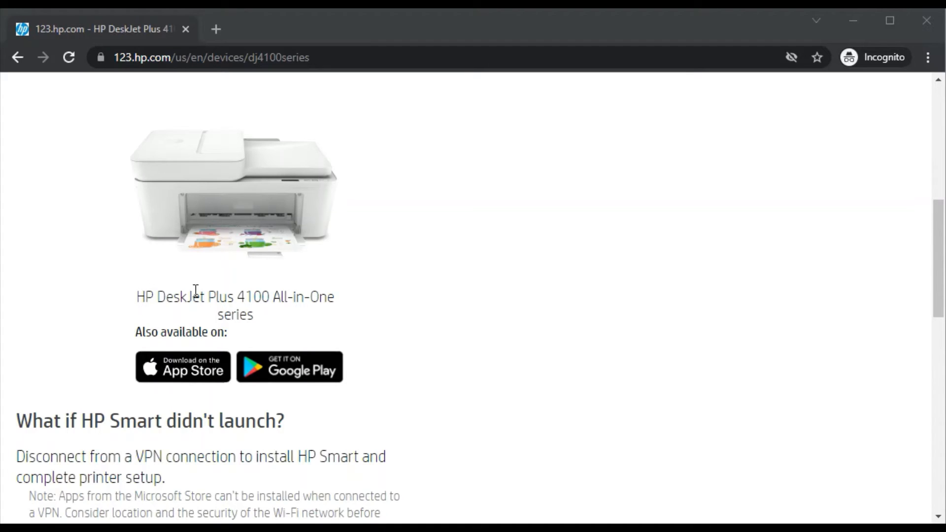
{"action": "mouse_move", "coordinate": [247, 291]}
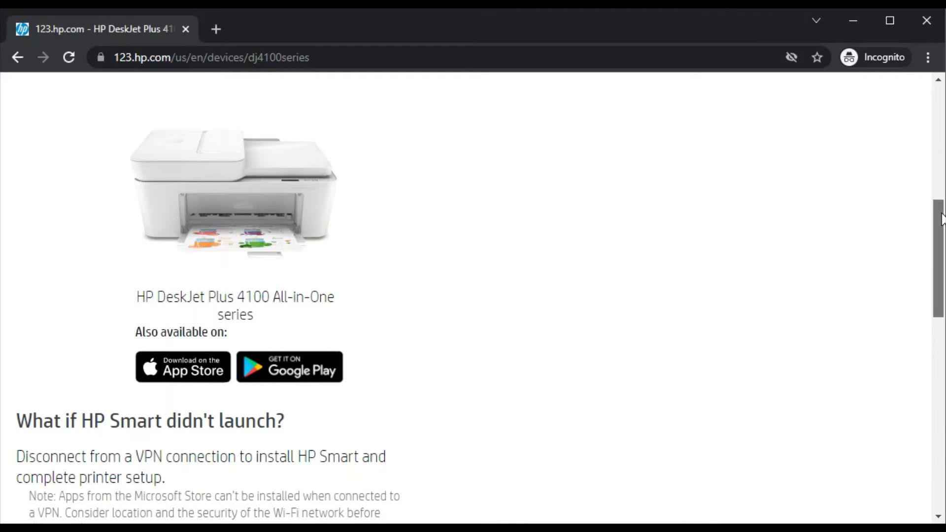
{"action": "scroll", "scroll_direction": "down", "scroll_amount": 3}
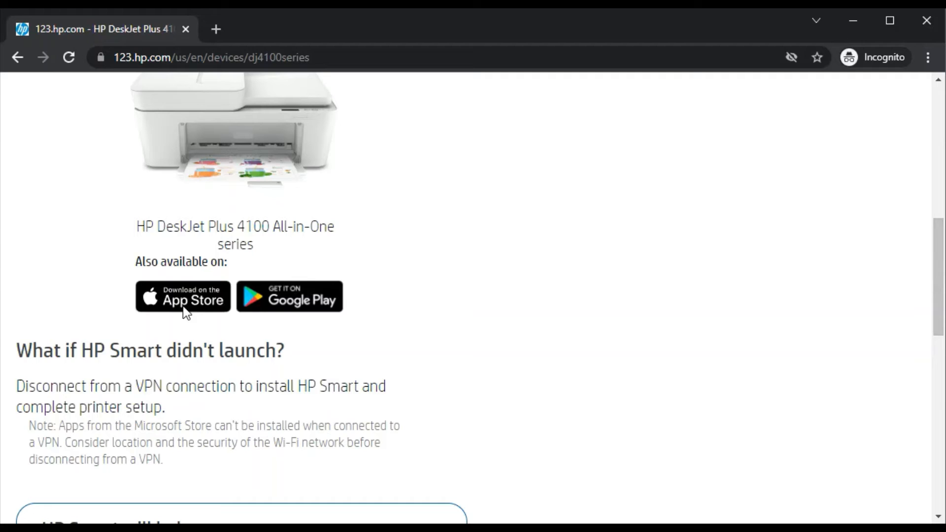
{"action": "mouse_move", "coordinate": [158, 278]}
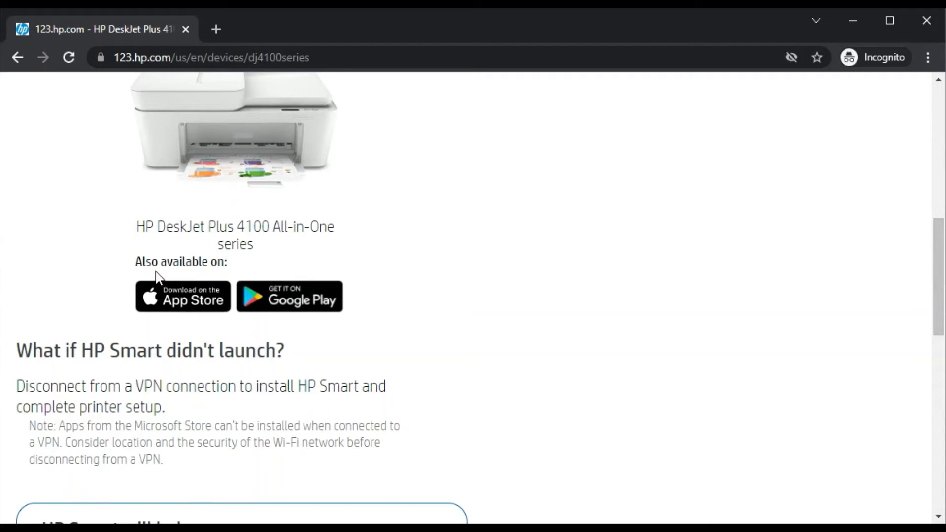
{"action": "mouse_move", "coordinate": [180, 304]}
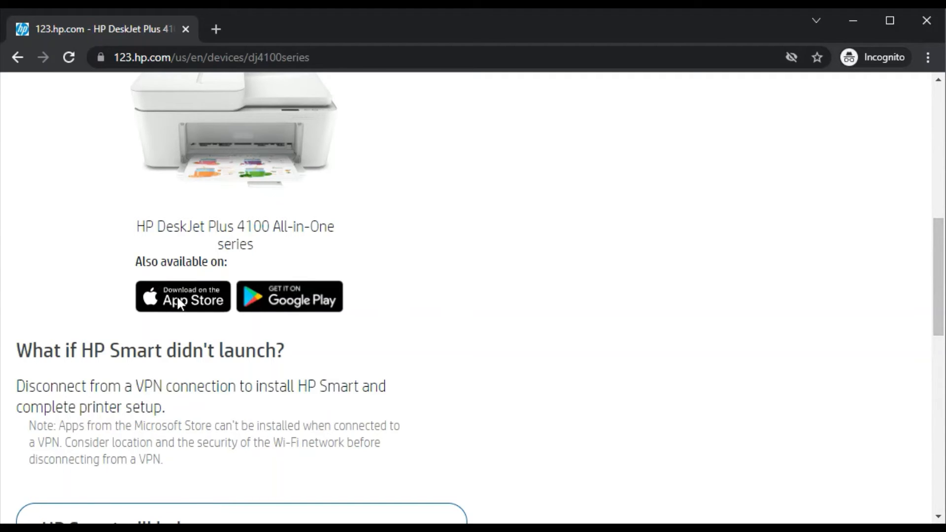
{"action": "mouse_move", "coordinate": [271, 303]}
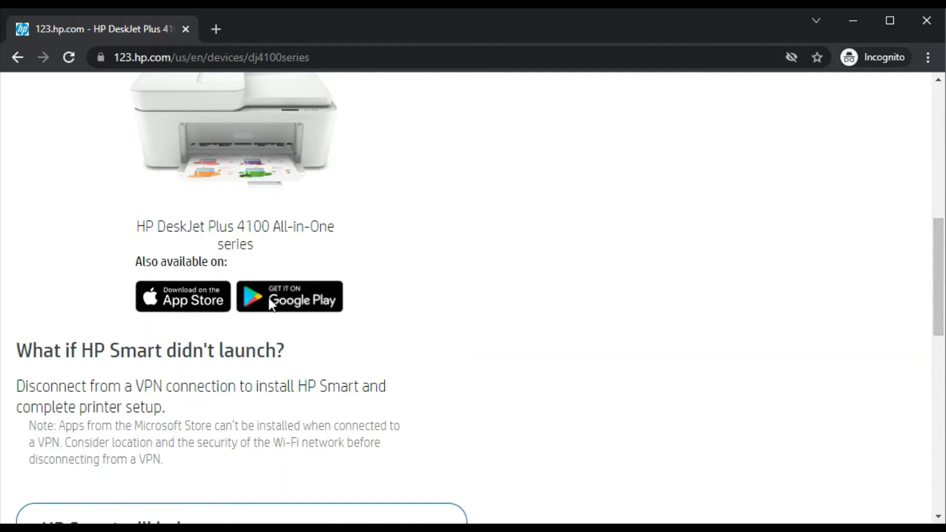
{"action": "mouse_move", "coordinate": [935, 266]}
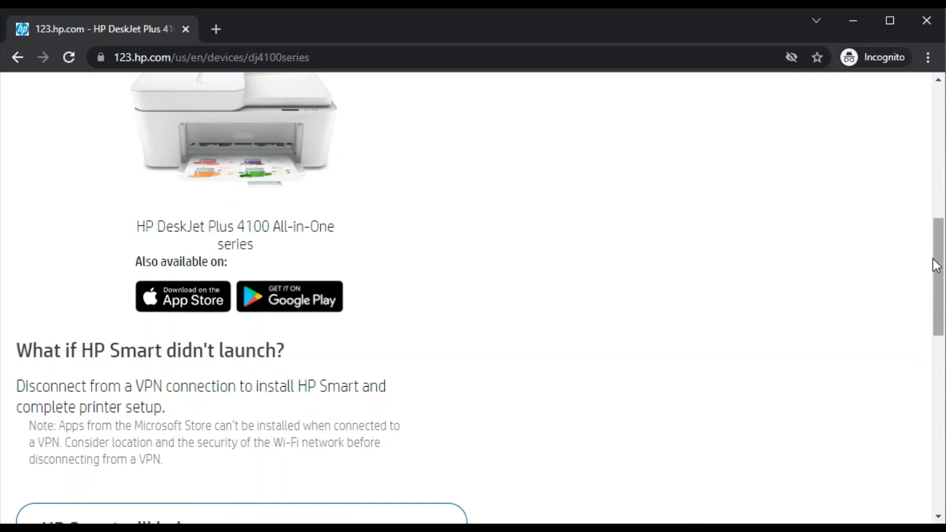
{"action": "scroll", "scroll_direction": "down", "scroll_amount": 3}
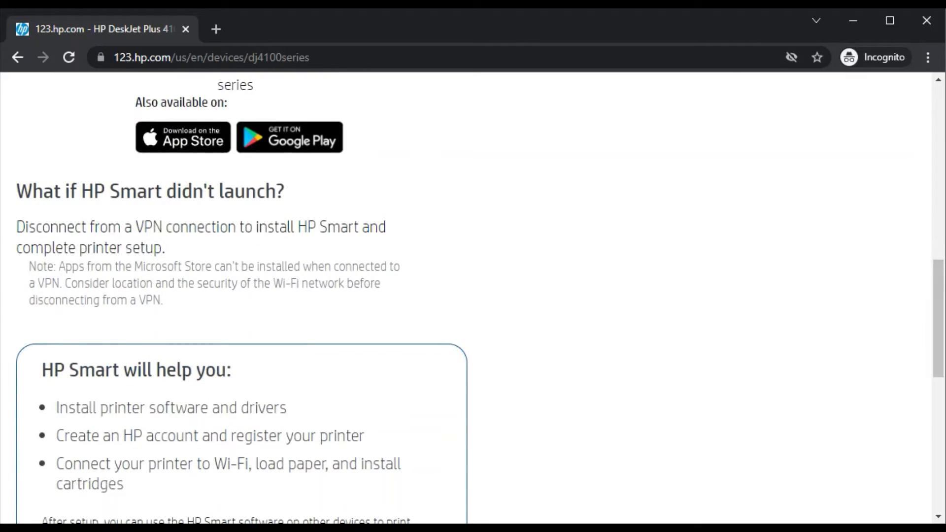
{"action": "scroll", "scroll_direction": "down", "scroll_amount": 3}
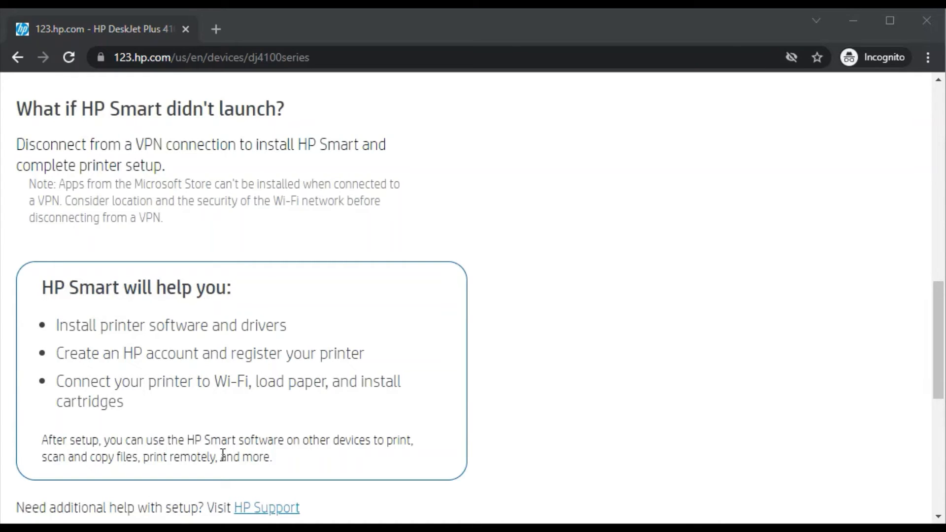
{"action": "mouse_move", "coordinate": [256, 347]}
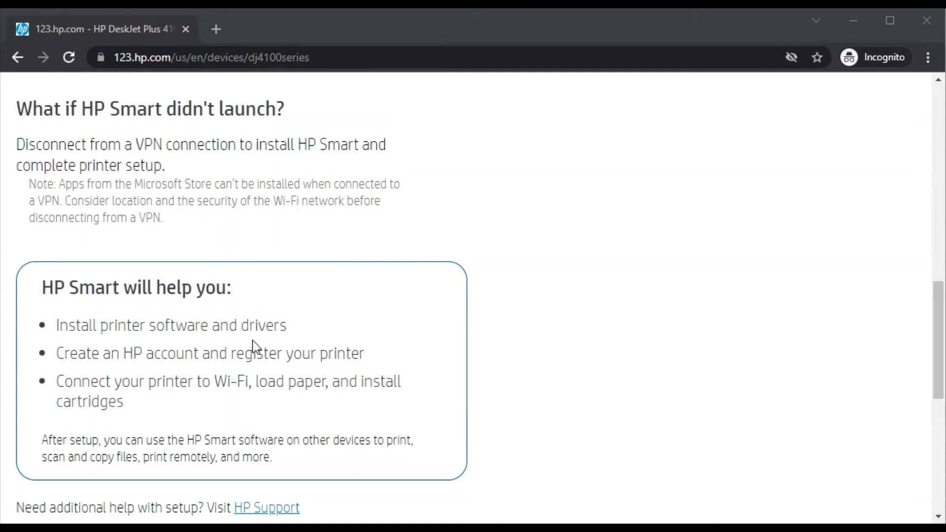
{"action": "mouse_move", "coordinate": [928, 366]}
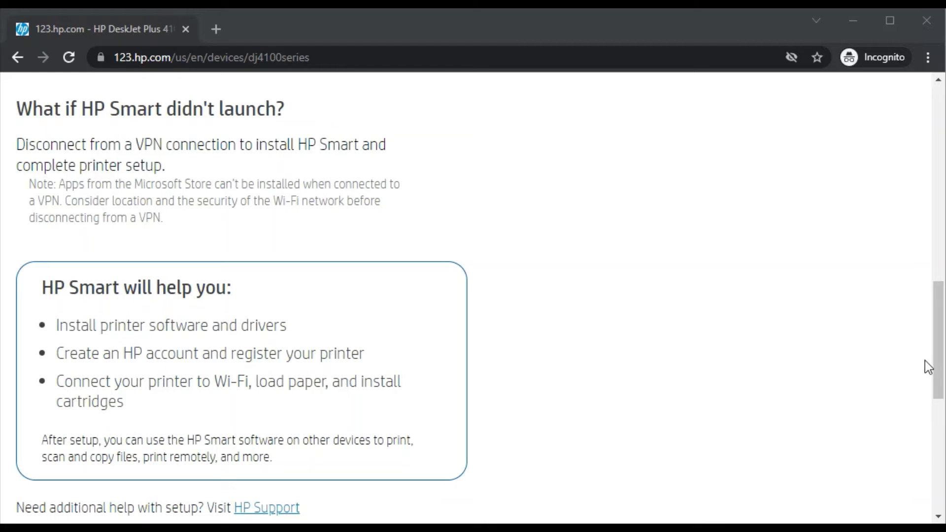
{"action": "scroll", "scroll_direction": "up", "scroll_amount": 3}
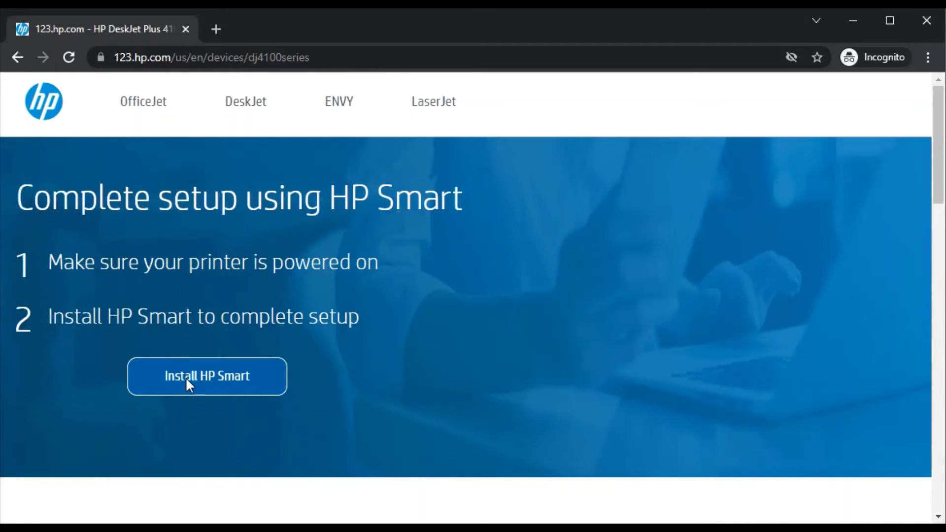
{"action": "mouse_move", "coordinate": [207, 376]}
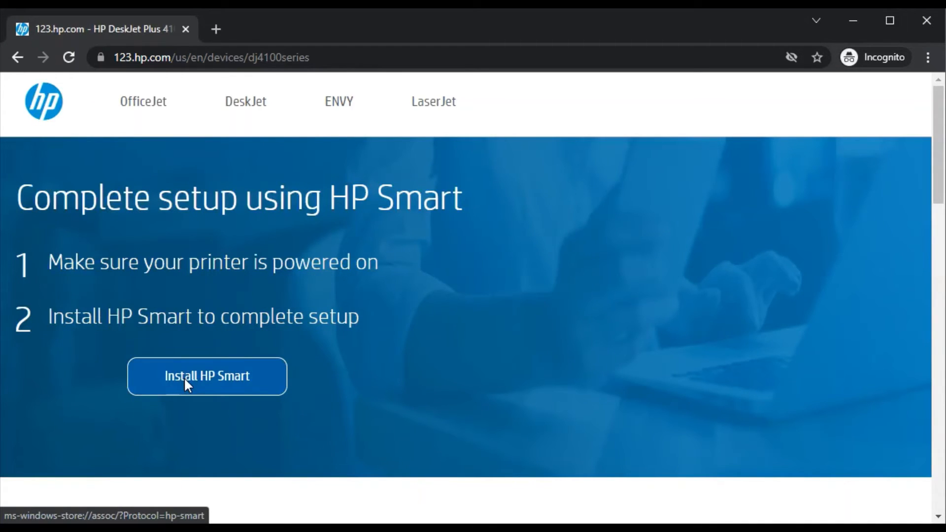
Get the HP Smart app by HP Inc. from the Microsoft Store
{"action": "left_click", "coordinate": [207, 376]}
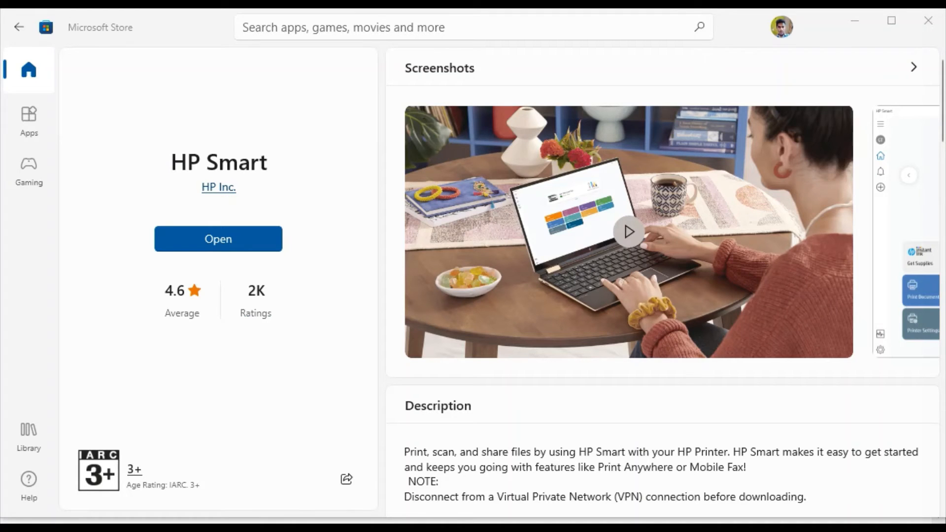
{"action": "mouse_move", "coordinate": [168, 92]}
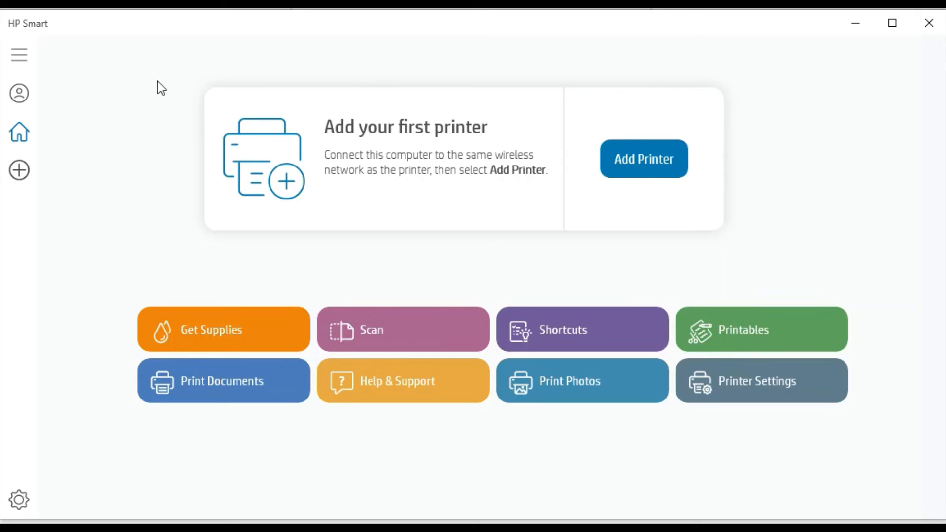
Scroll the HP Smart home screen showing the Add your first printer card
{"action": "scroll", "scroll_direction": "down", "scroll_amount": 3}
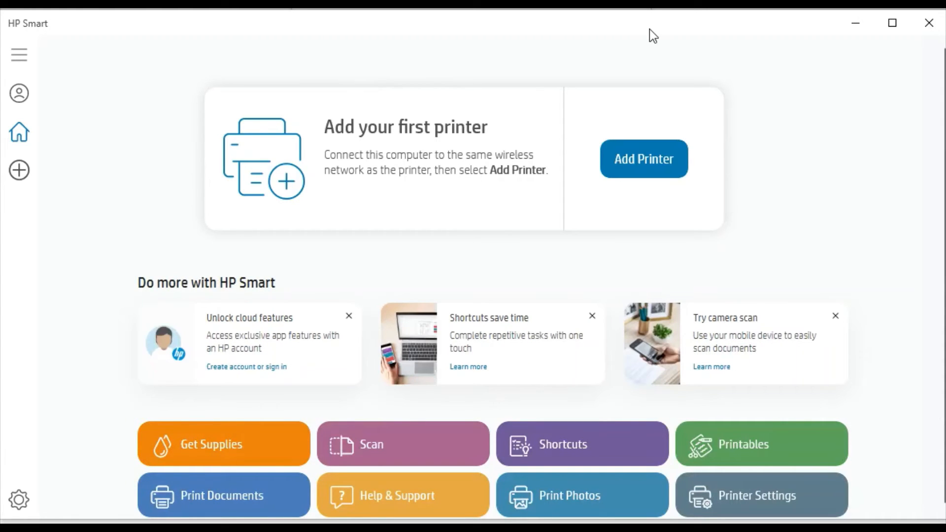
{"action": "mouse_move", "coordinate": [392, 42]}
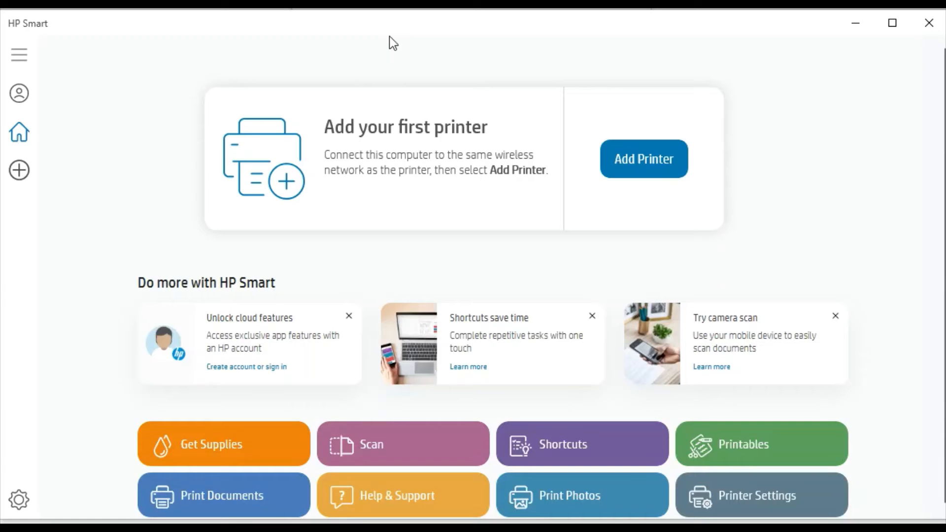
{"action": "mouse_move", "coordinate": [360, 137]}
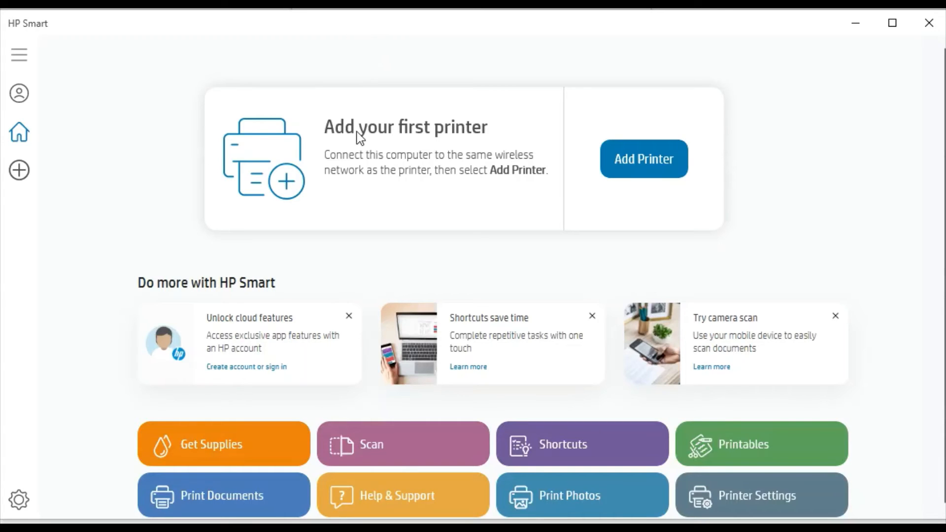
{"action": "mouse_move", "coordinate": [331, 69]}
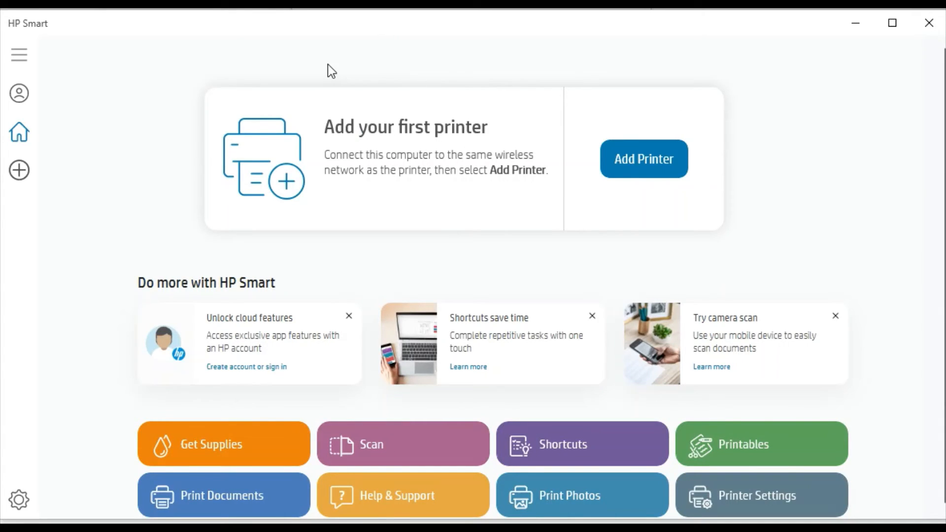
{"action": "mouse_move", "coordinate": [172, 83]}
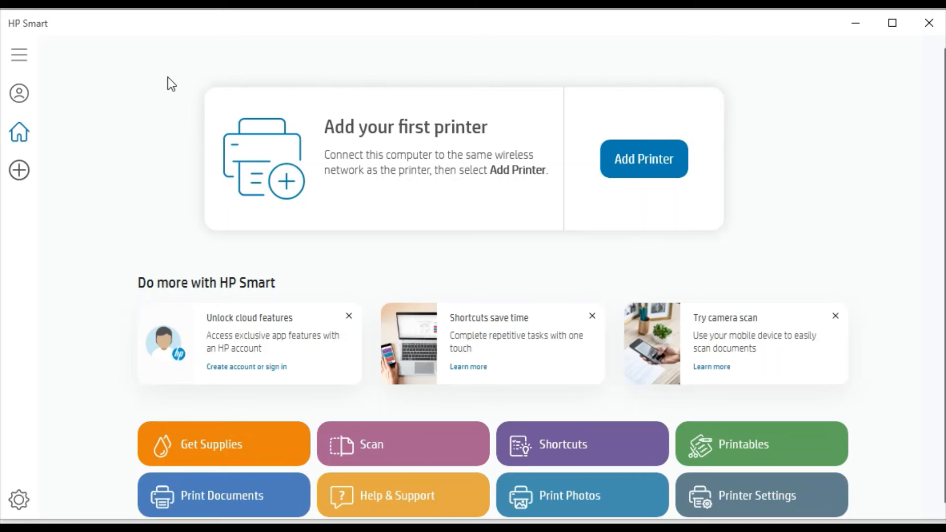
{"action": "mouse_move", "coordinate": [685, 29]}
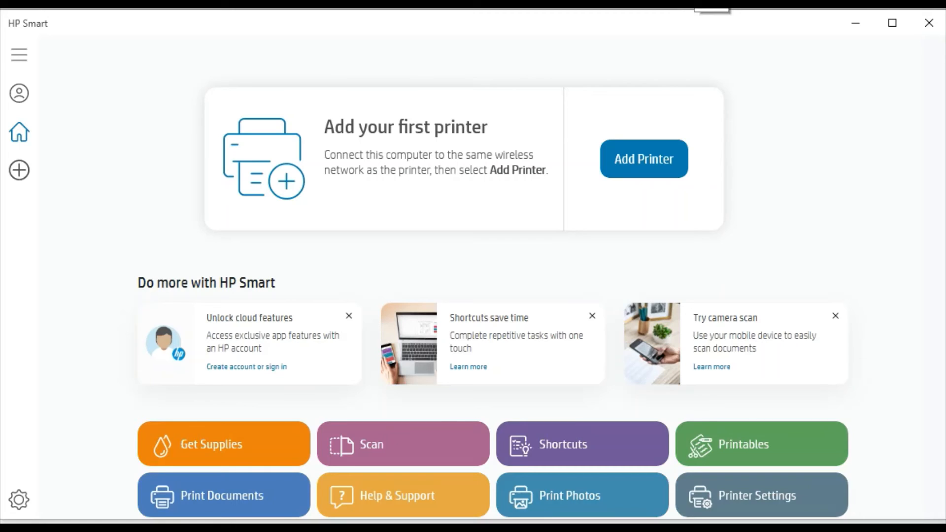
{"action": "mouse_move", "coordinate": [209, 71]}
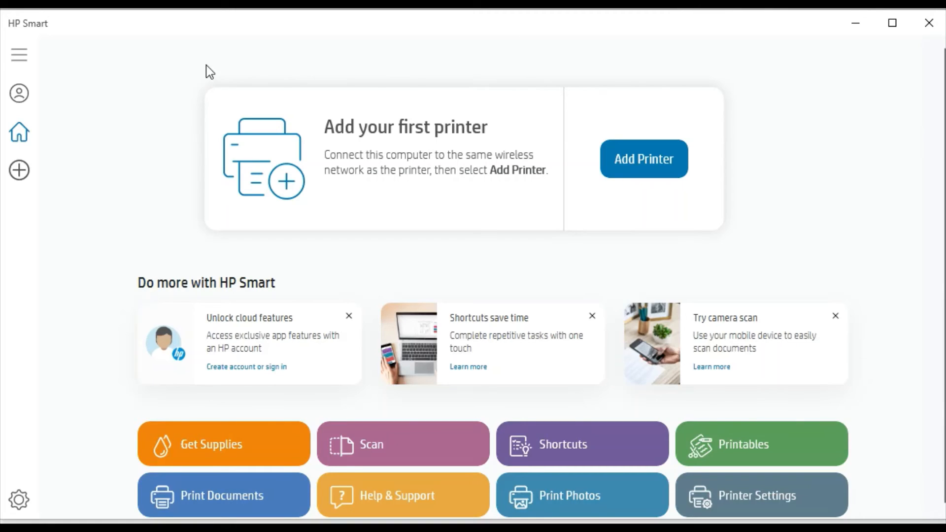
{"action": "mouse_move", "coordinate": [183, 97]}
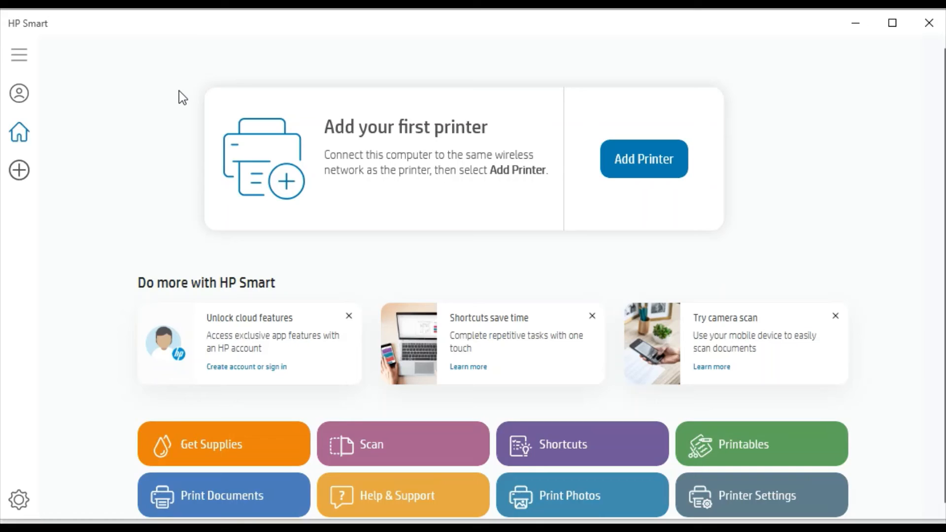
{"action": "mouse_move", "coordinate": [592, 54]}
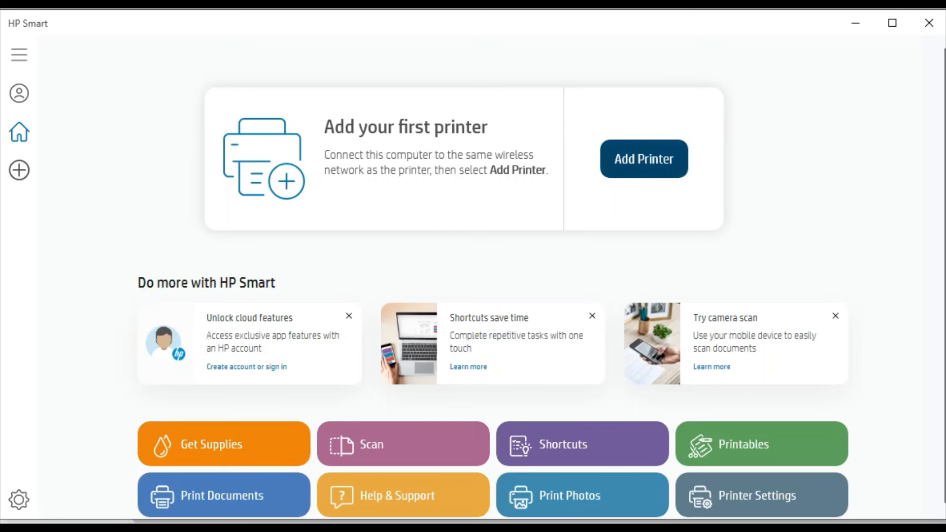
Launch the Add Printer search from the HP Smart home screen
{"action": "left_click", "coordinate": [643, 158]}
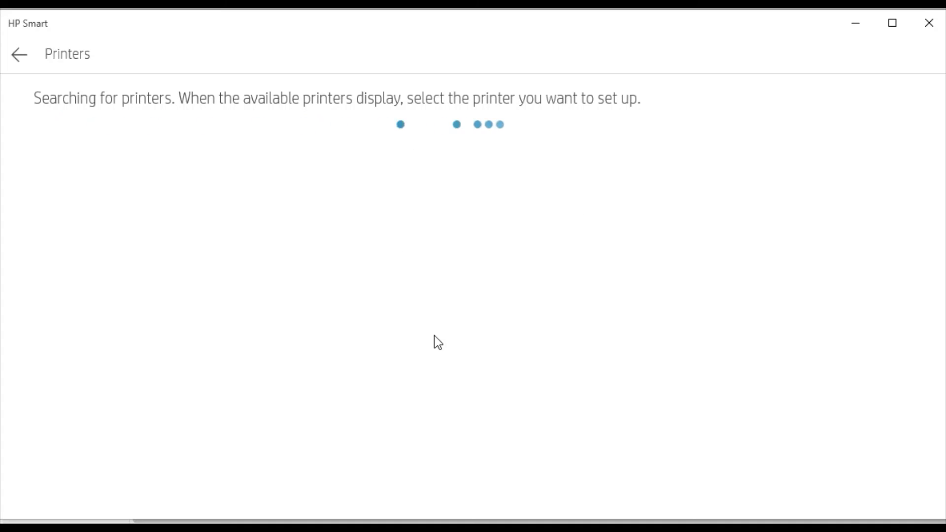
{"action": "mouse_move", "coordinate": [408, 194]}
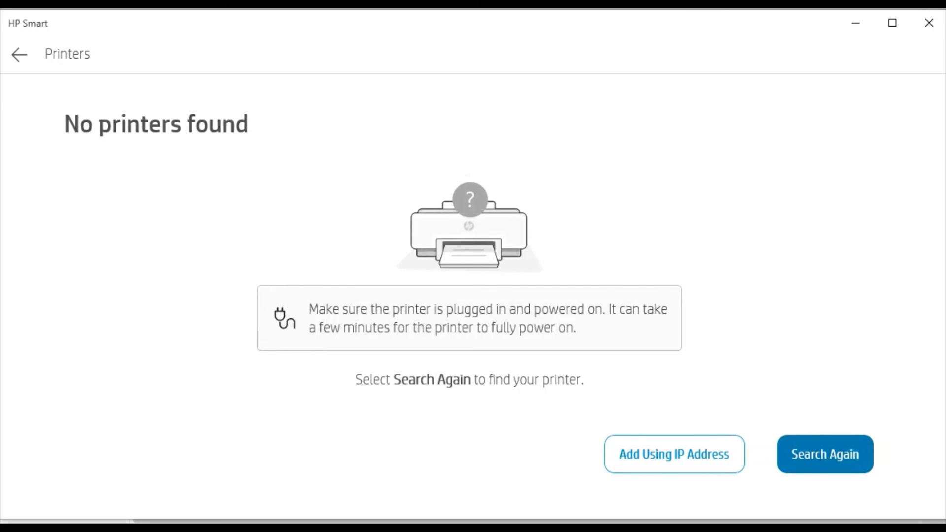
{"action": "mouse_move", "coordinate": [348, 70]}
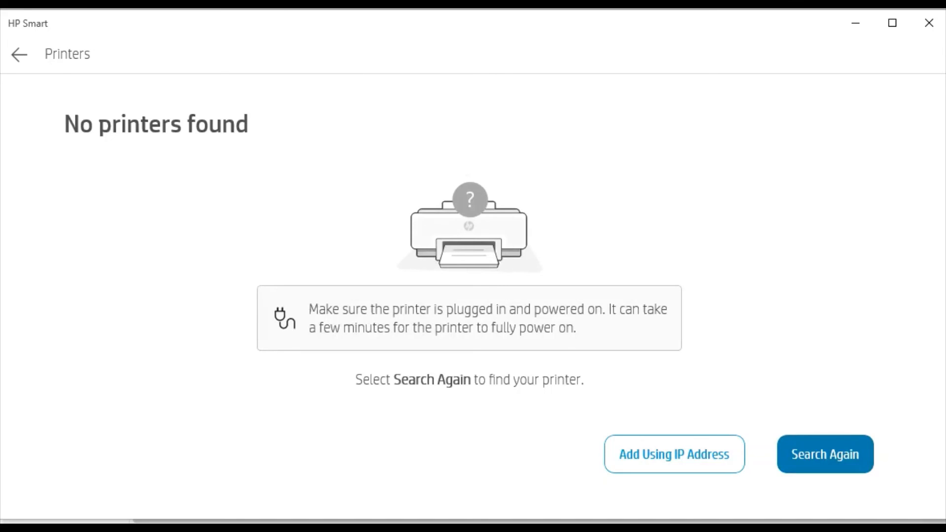
{"action": "mouse_move", "coordinate": [452, 56]}
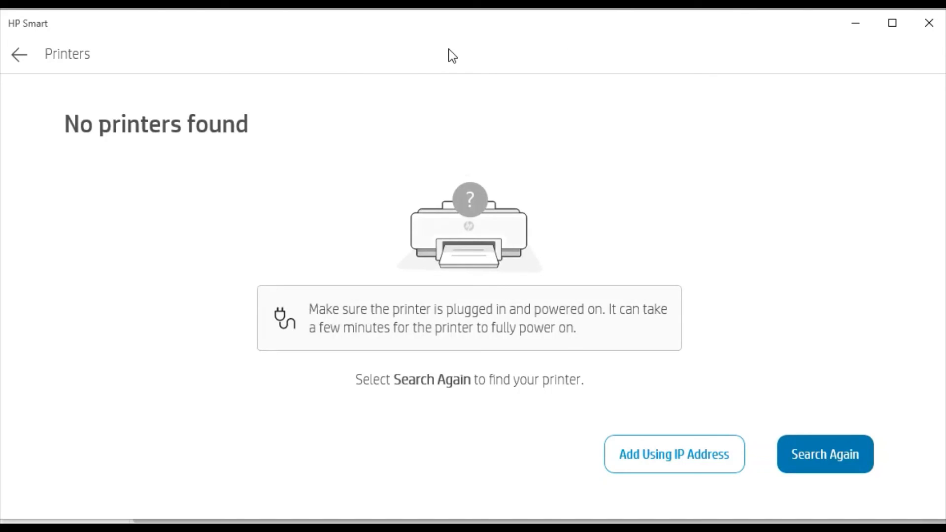